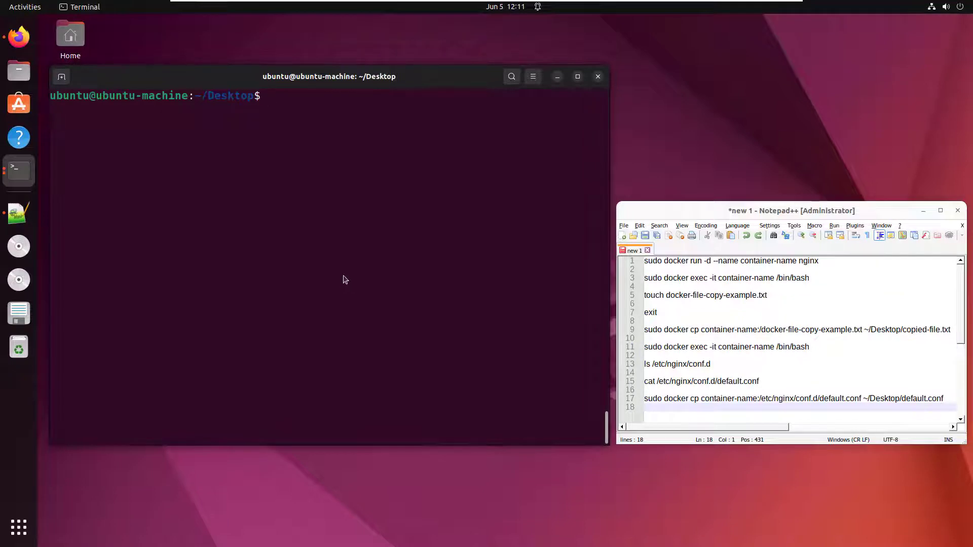
Run 'sudo docker run -d --name container-name nginx' to start a detached nginx container
text(sudo docker)
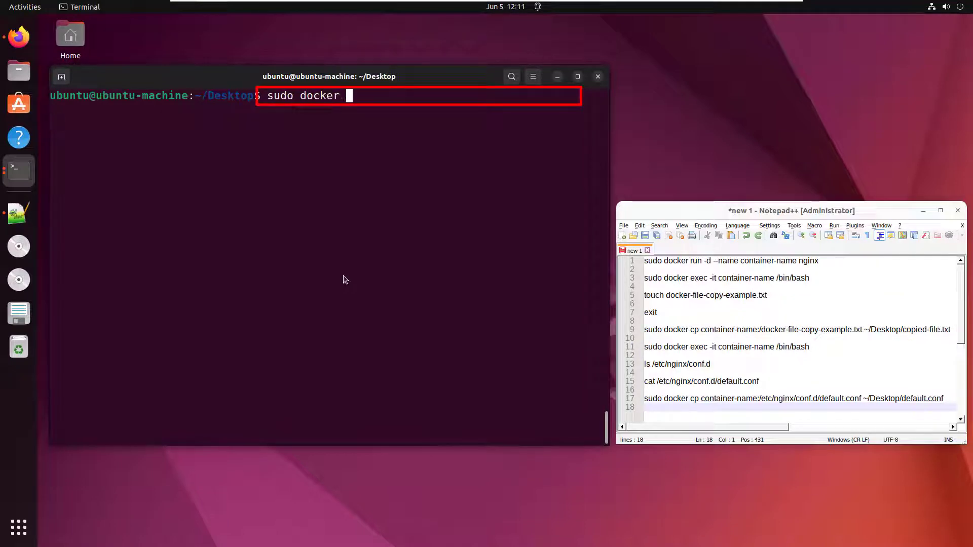
text(run -d -)
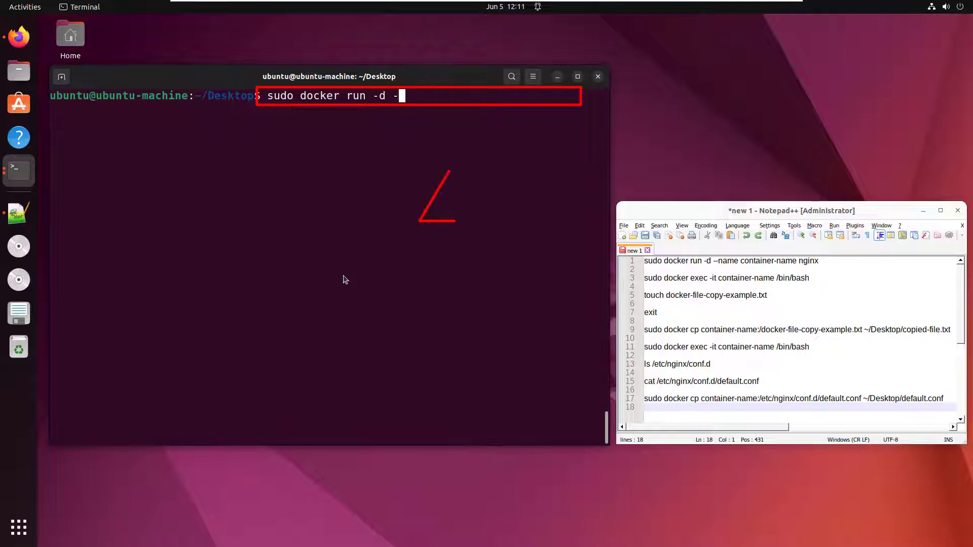
text(-name container-)
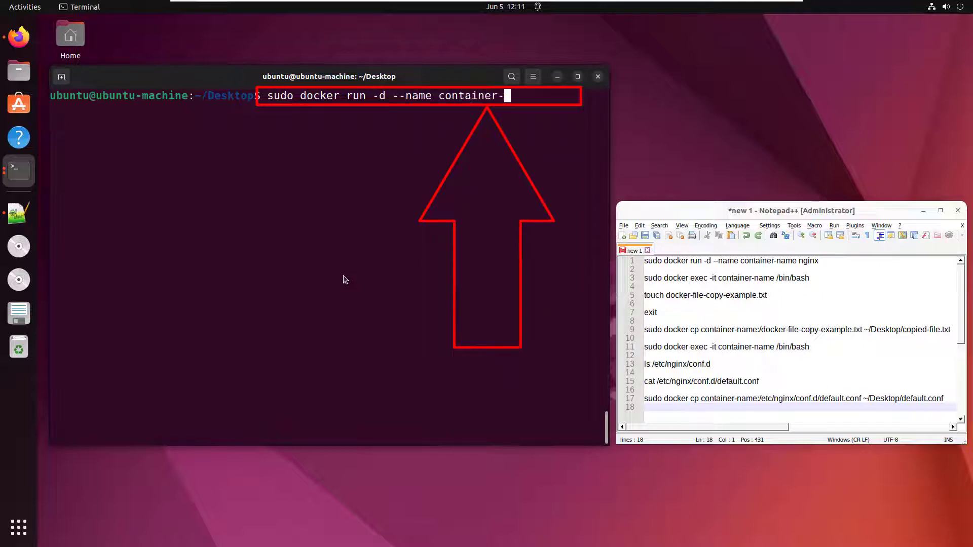
text(name nginx)
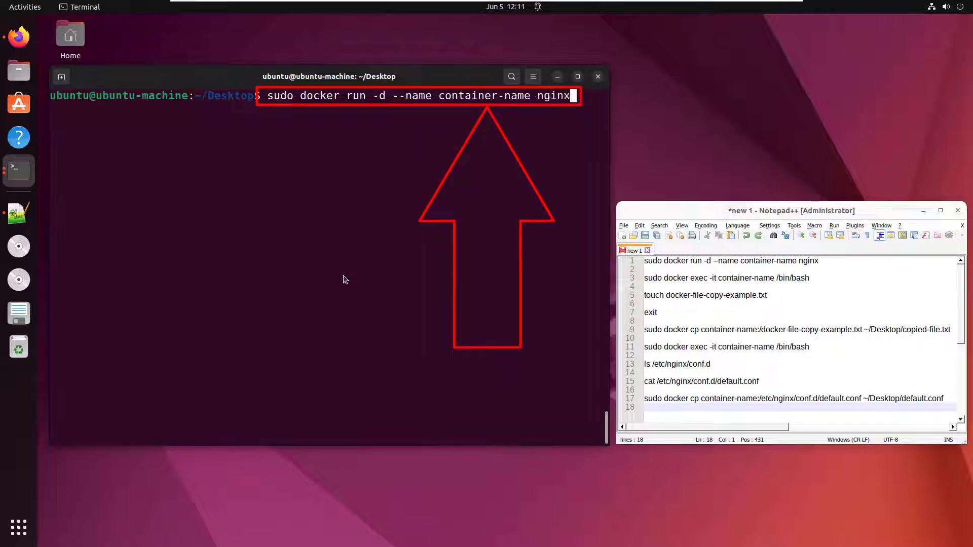
key(Return)
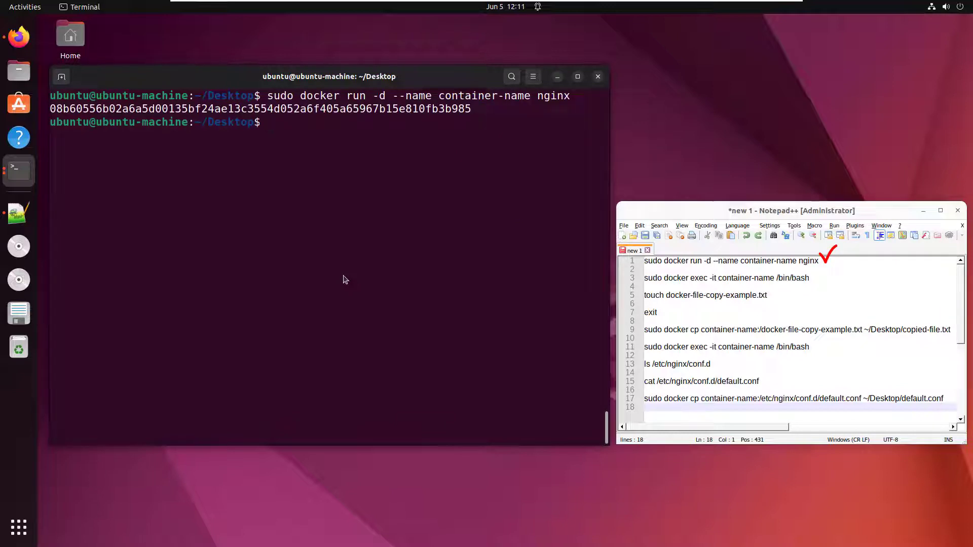
Open an interactive /bin/bash shell inside container-name with 'sudo docker exec -it'
text(sudo doc)
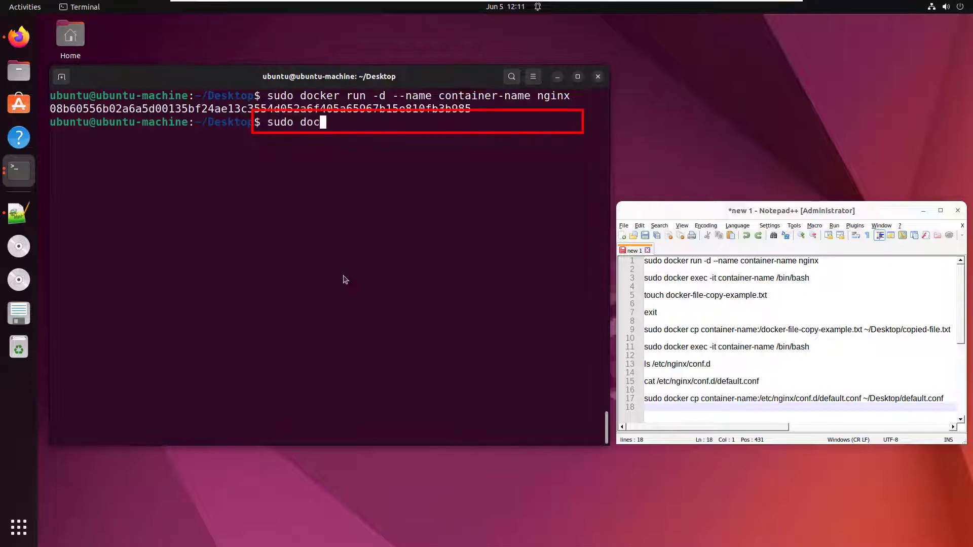
text(ker exec)
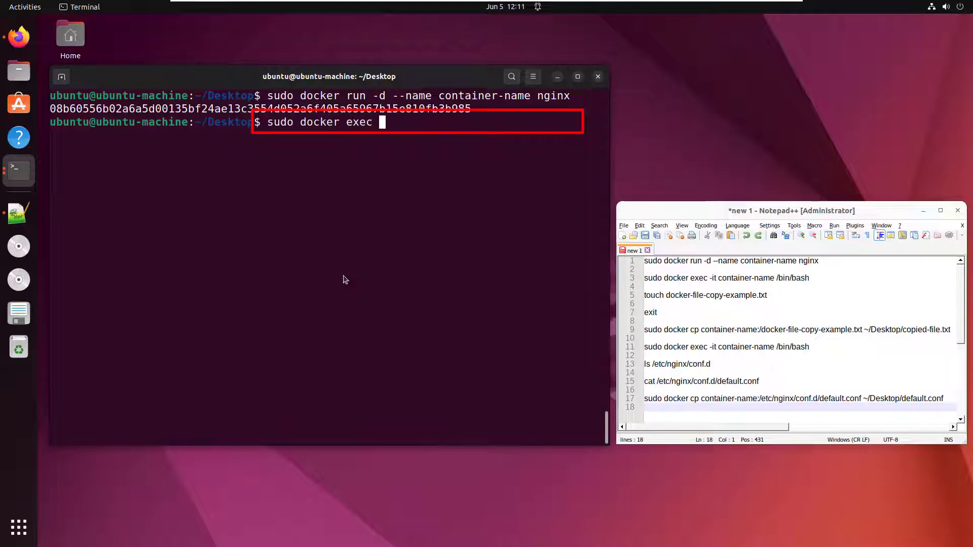
text(-it container)
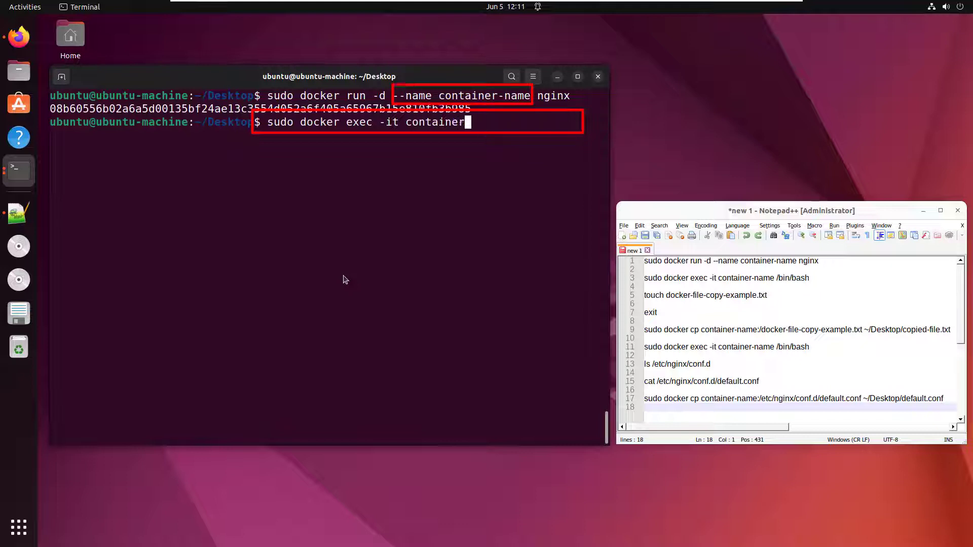
text(-name)
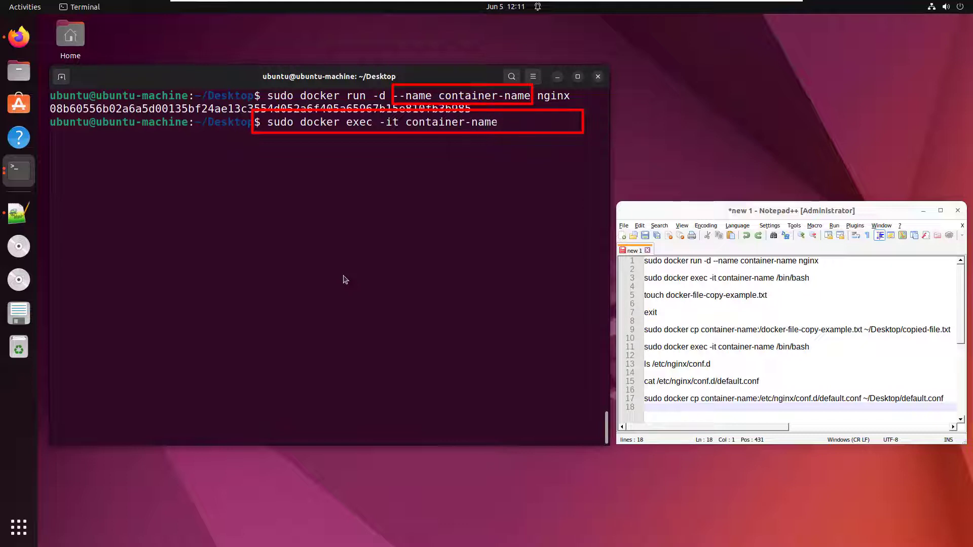
text(/bin/bah)
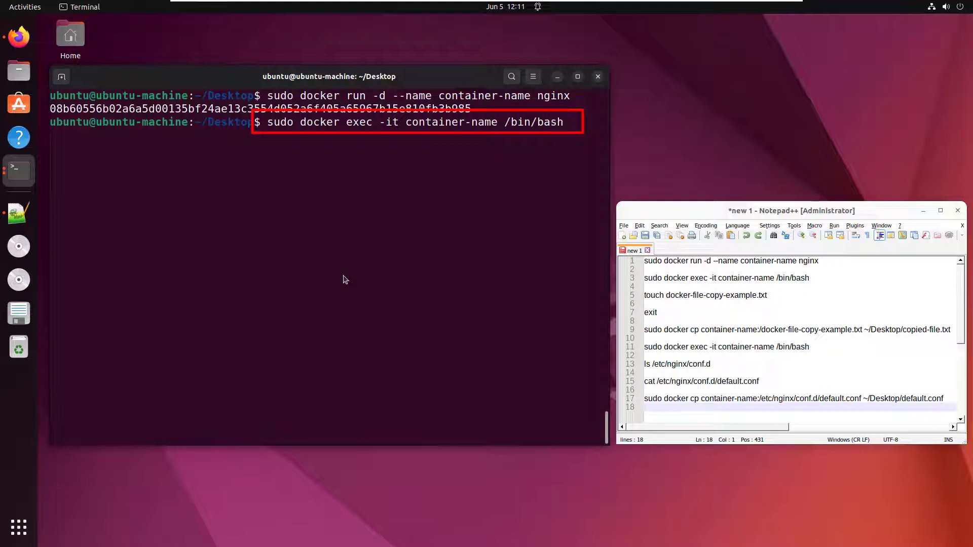
key(Return)
text(ls)
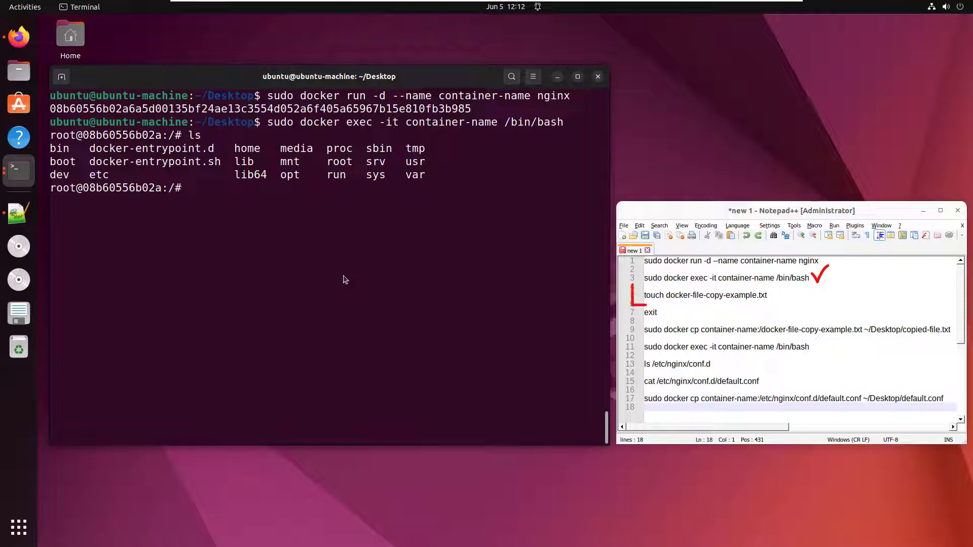
Create docker-file-copy-example.txt in the container root with touch, then exit the shell
text(toch)
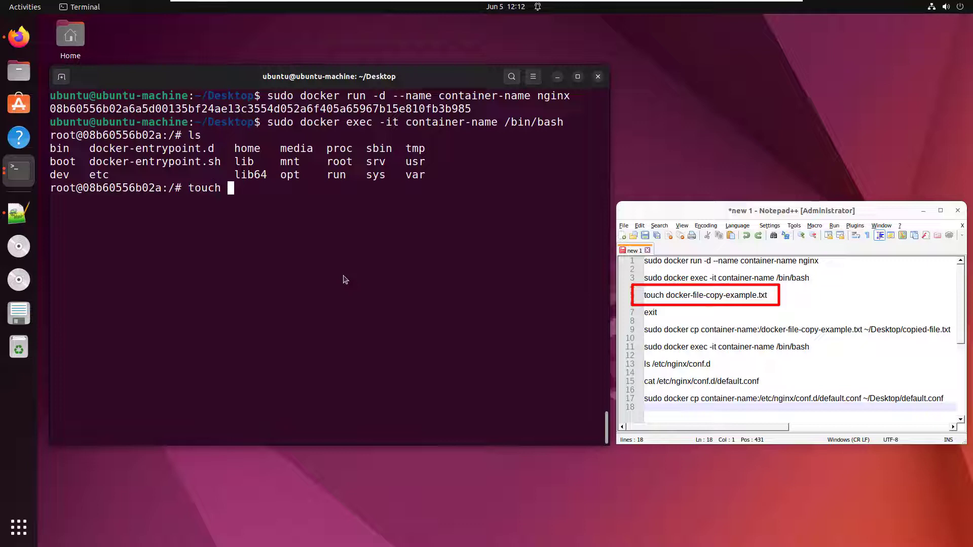
text(docker-file)
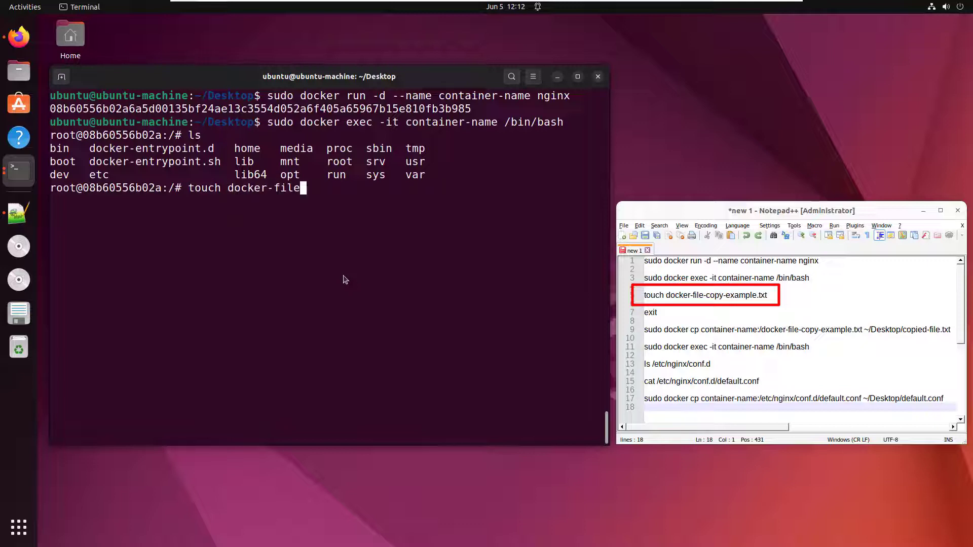
text(-copy-example.txt)
text(ls)
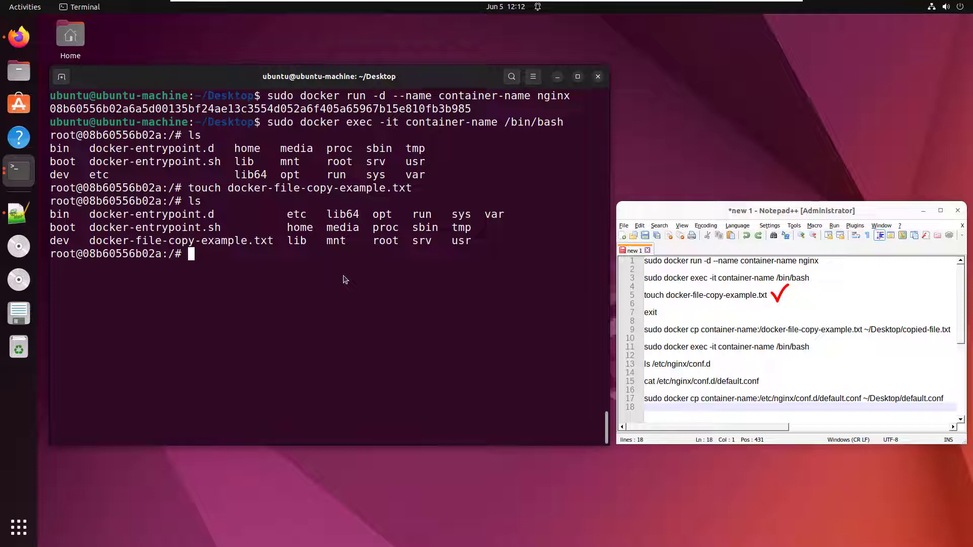
text(exit)
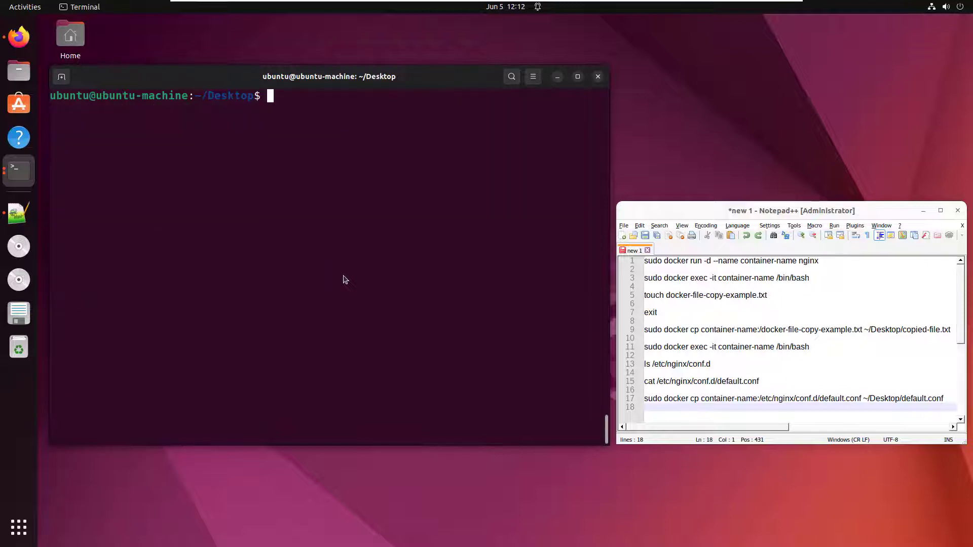
Type 'sudo docker cp container-name:/docker-file-copy-example.txt' at the host prompt
text(sudo)
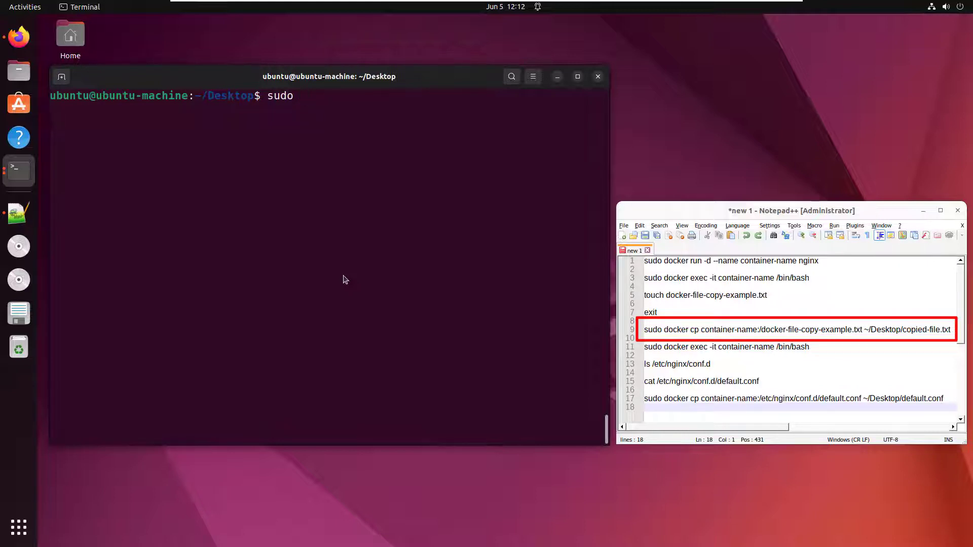
text(docker)
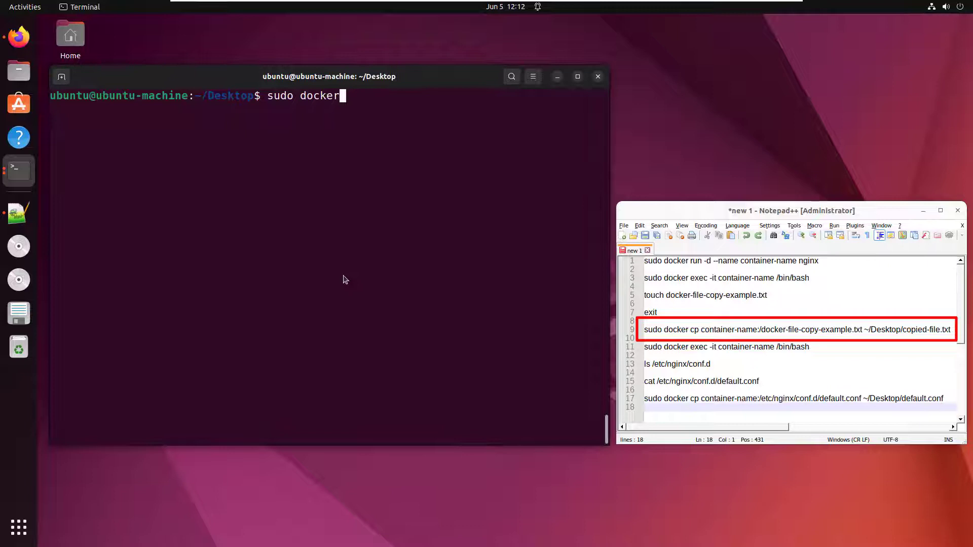
text(cp)
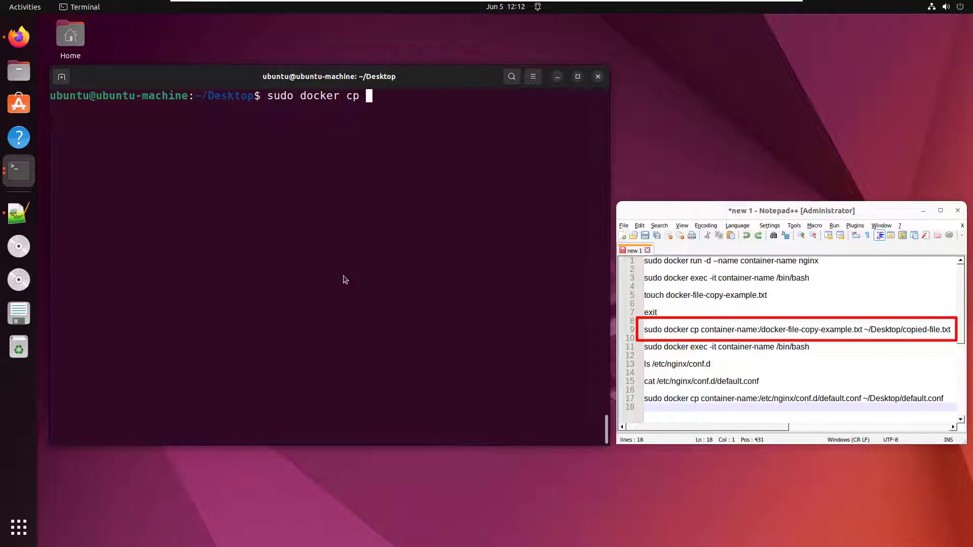
text(cont)
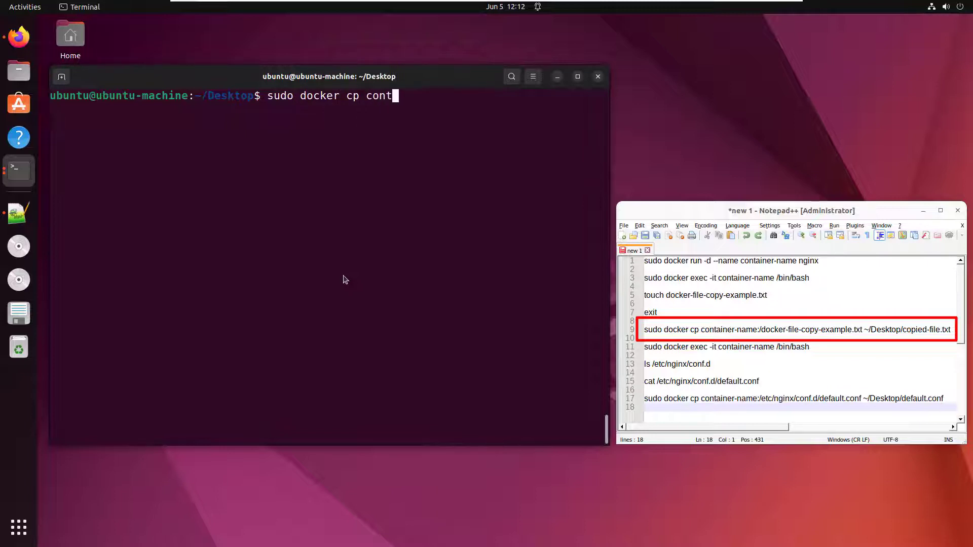
text(ainer-name:)
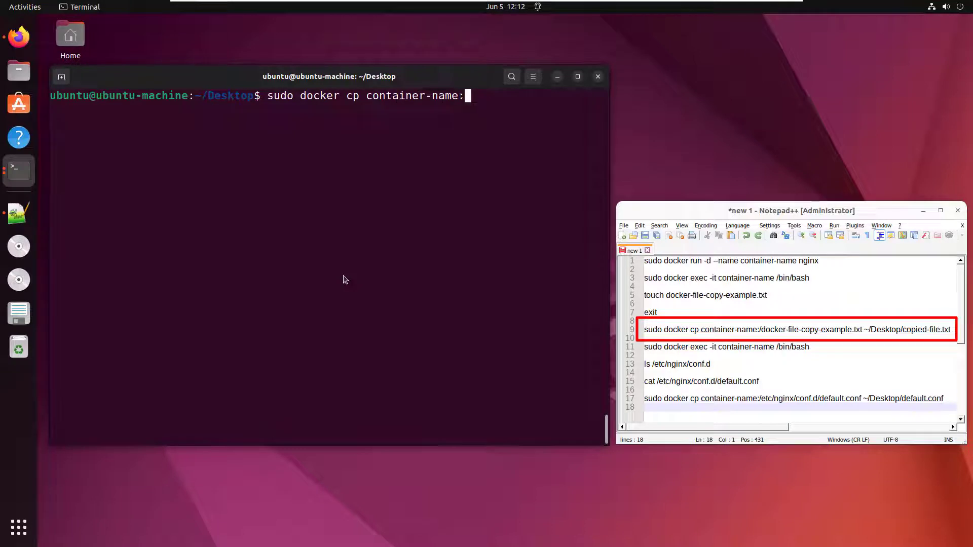
text(/)
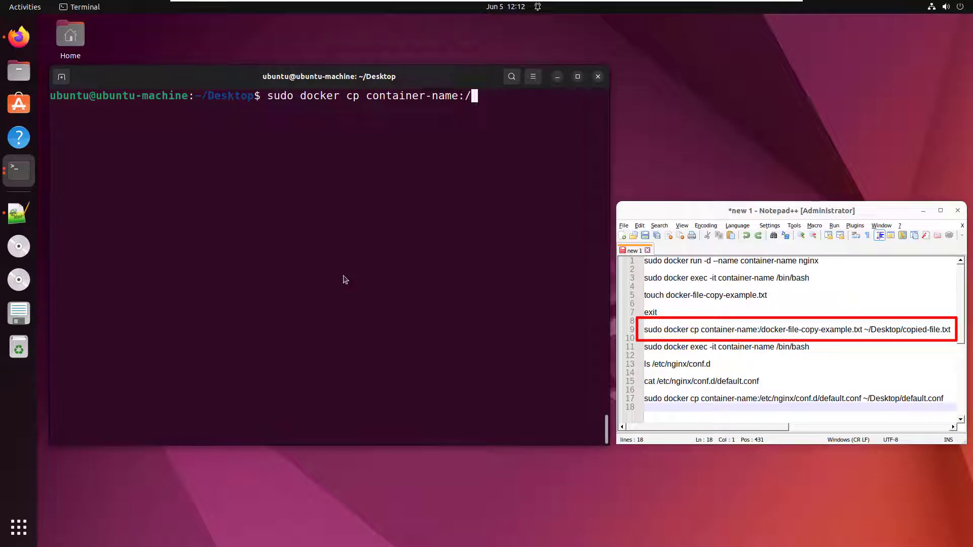
text(docker-fi)
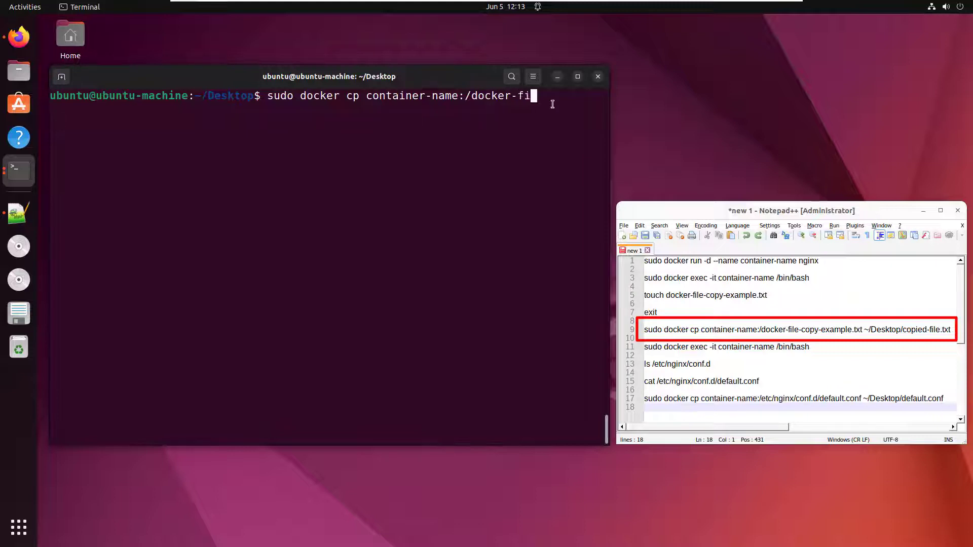
text(le-copy-example.txt)
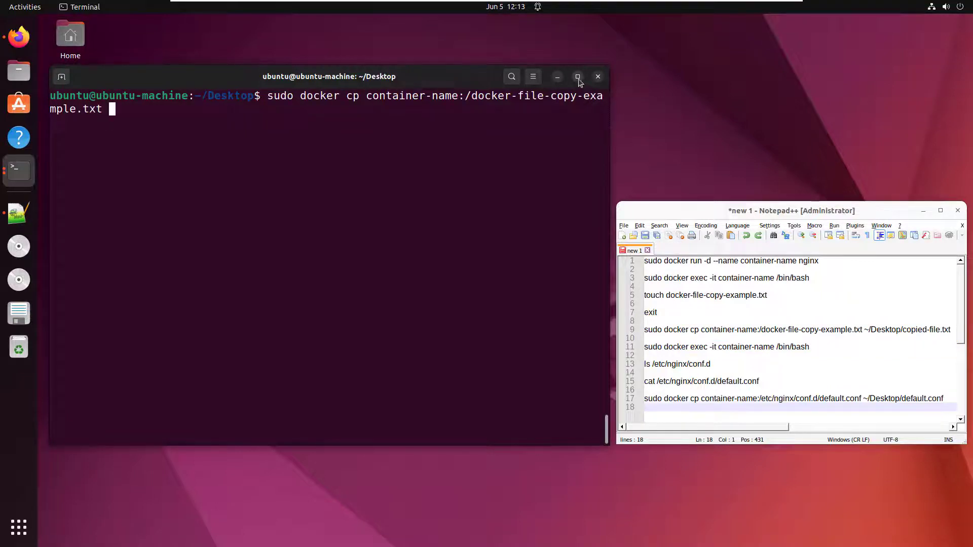
Maximize the terminal, copy the file to ~/Desktop/copied-file.txt, and list the Desktop
click(577, 77)
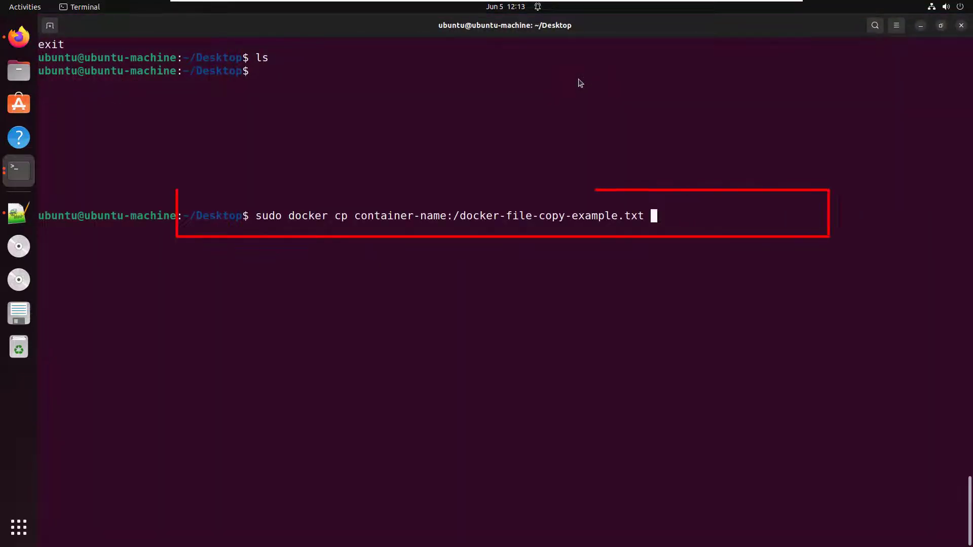
text(~)
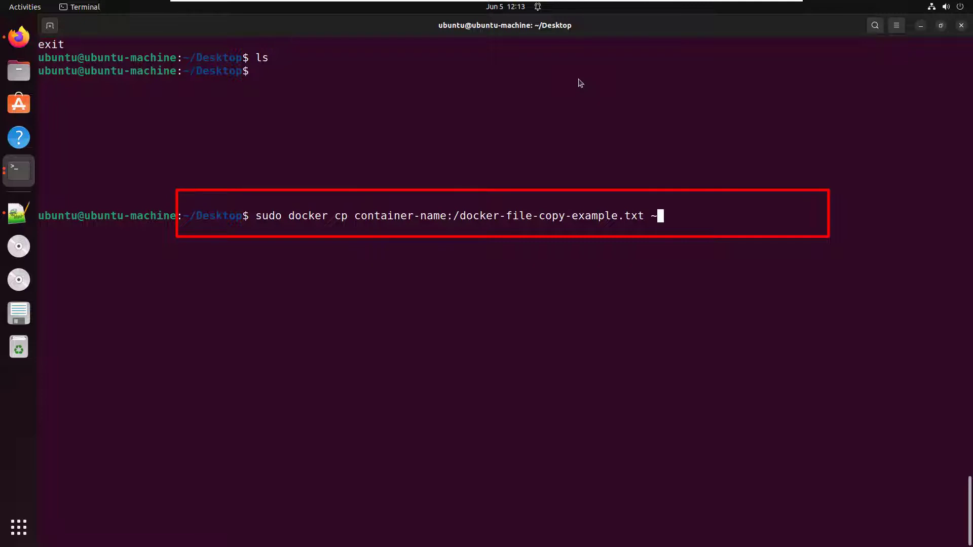
text(/Desktop/copie)
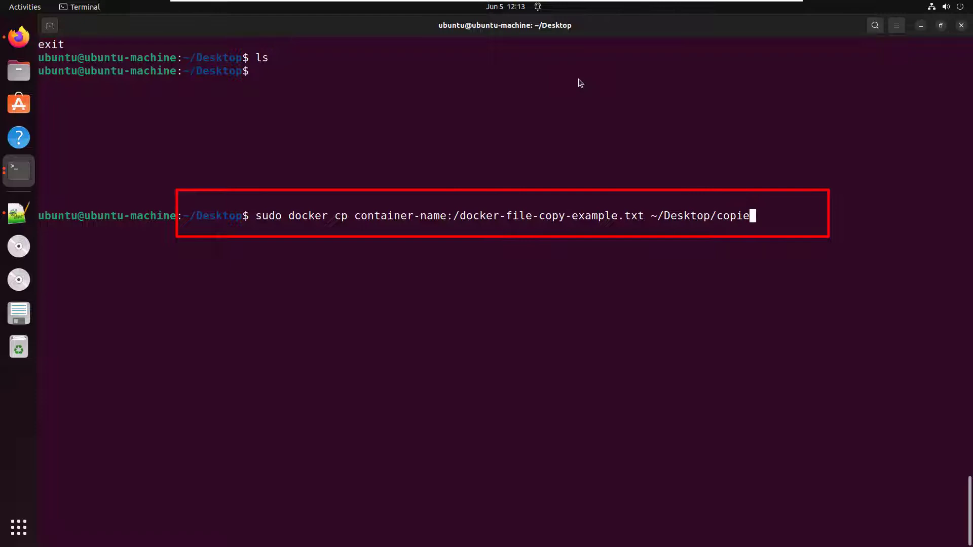
text(d-file)
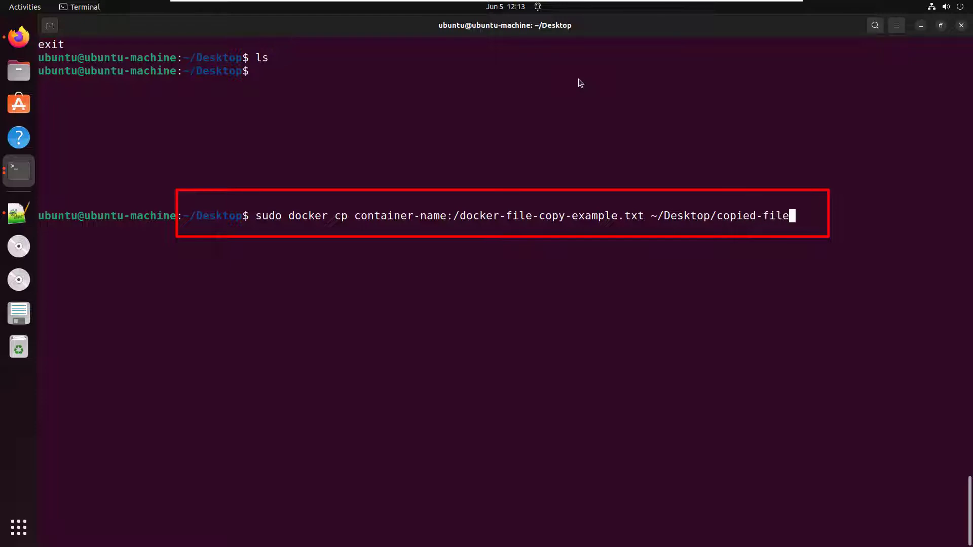
text(.txt)
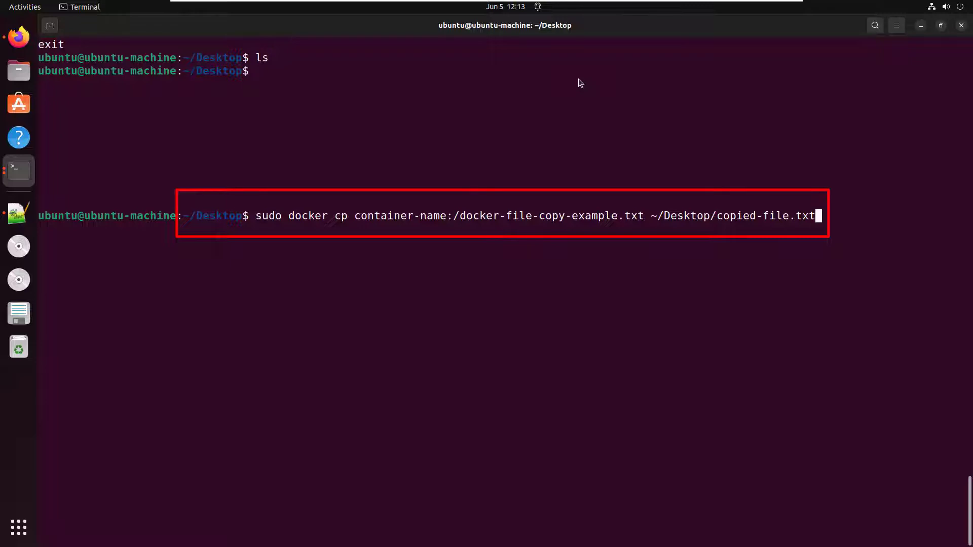
key(Return)
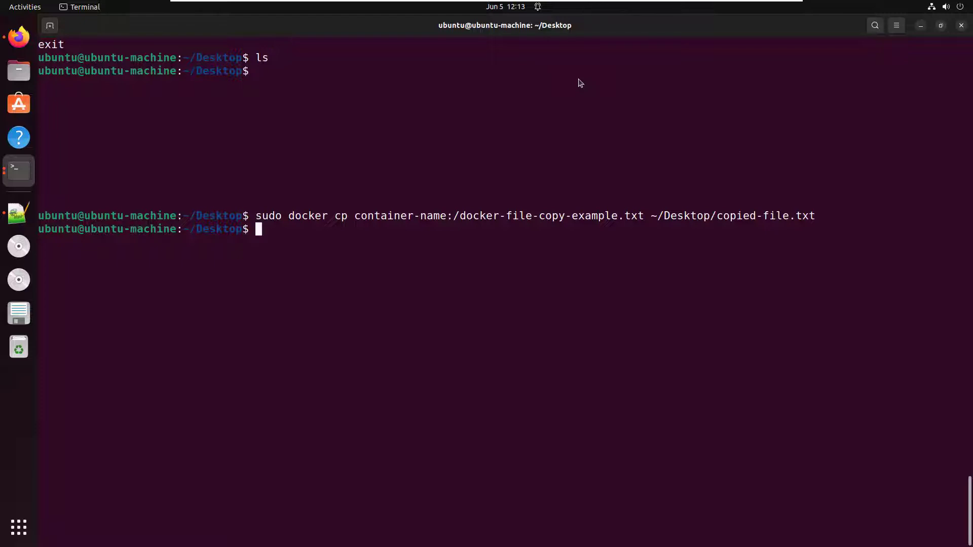
text(ls)
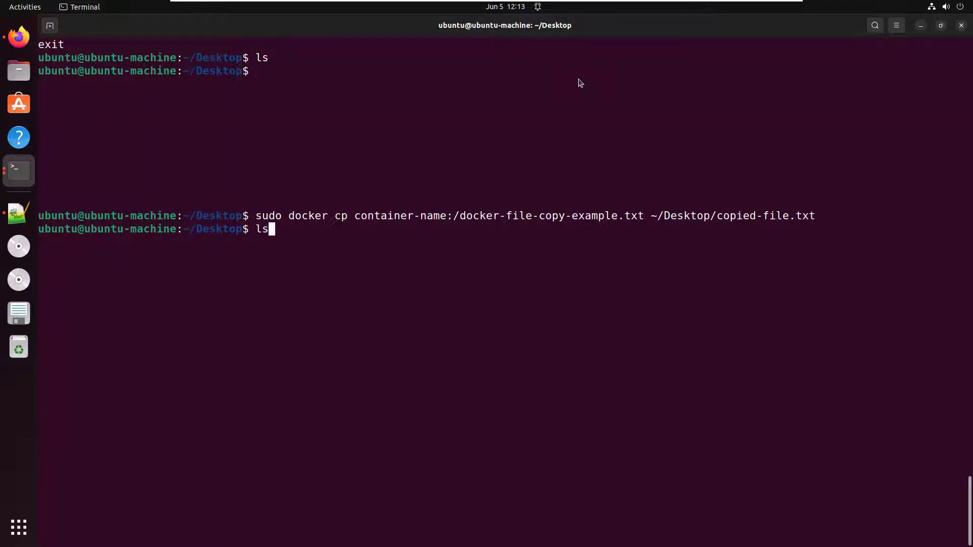
key(Return)
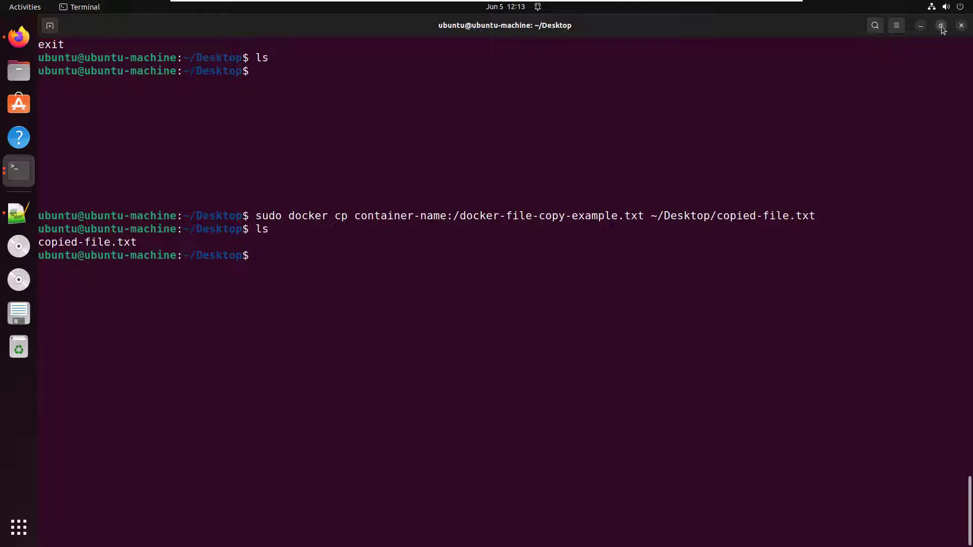
Restore the terminal to a smaller window and dismiss the notification pop-up
click(941, 25)
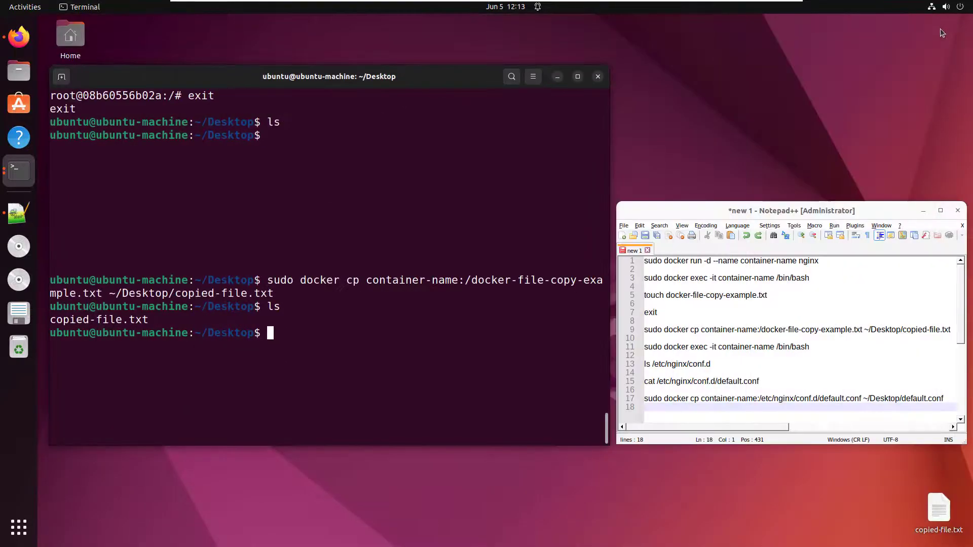
click(937, 506)
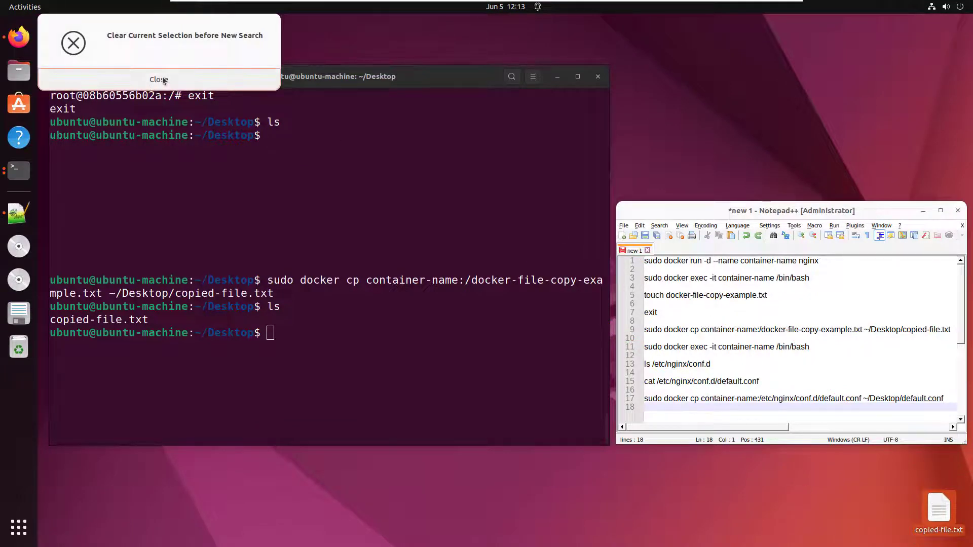
click(158, 80)
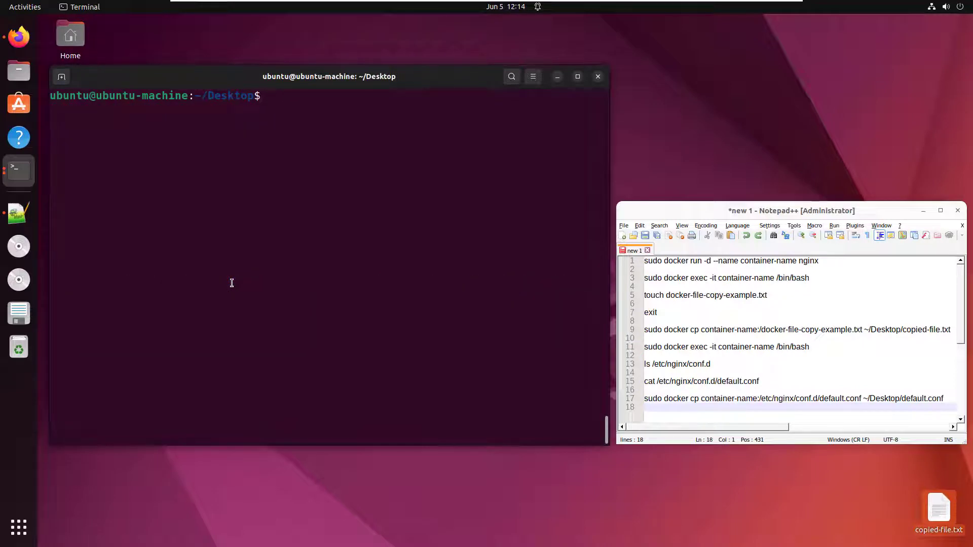
Type 'sudo docker cp container-name:/etc/nginx/conf.d/default.conf ~/Desktop/default.conf' without running it
click(271, 96)
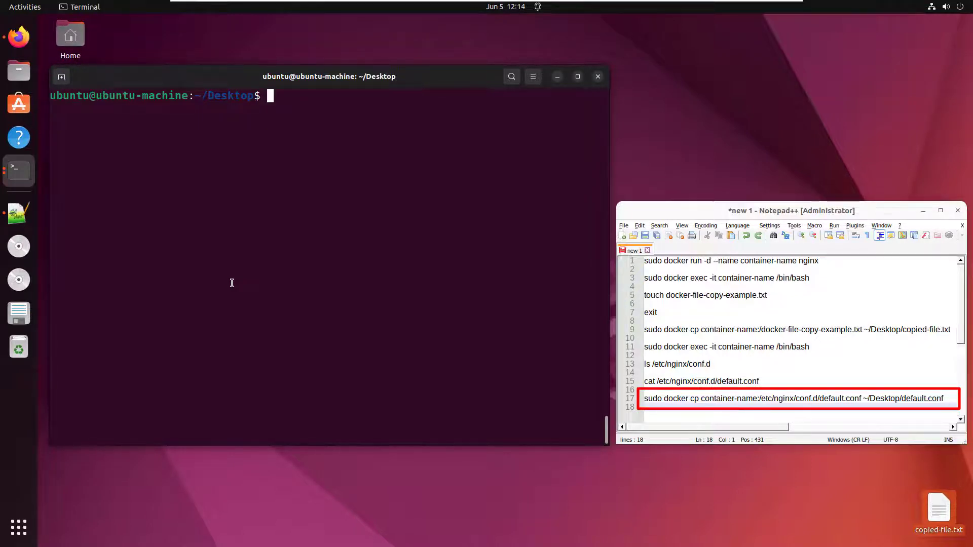
text(sudo docker)
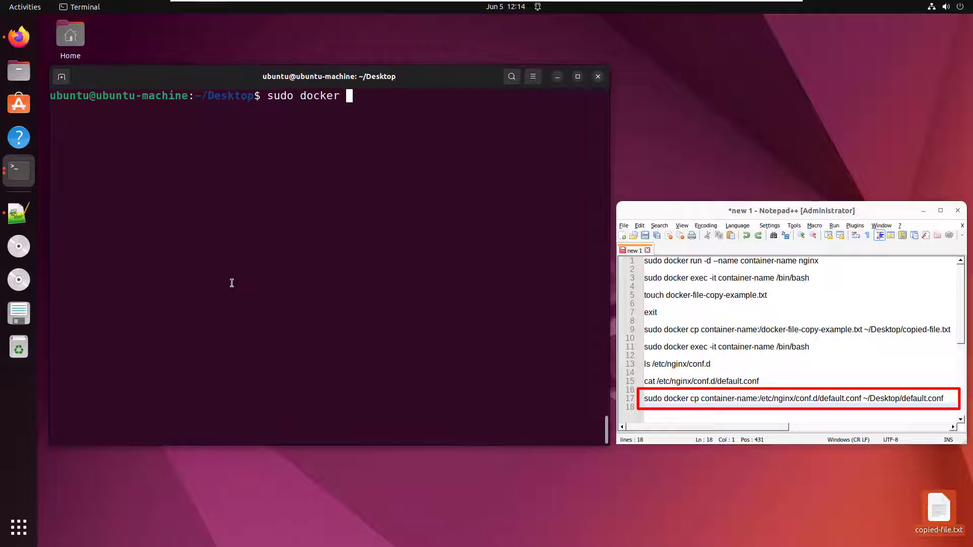
text(cp container-na)
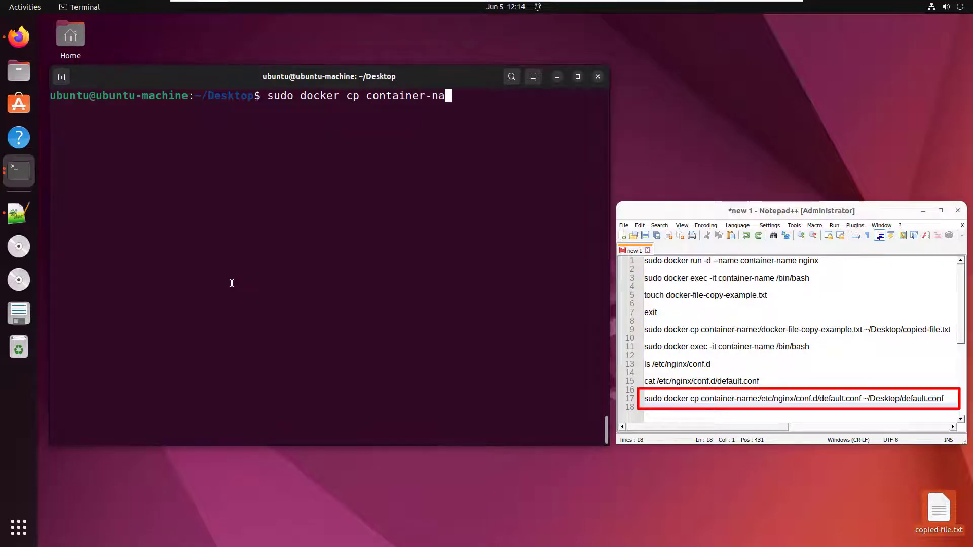
text(me:/)
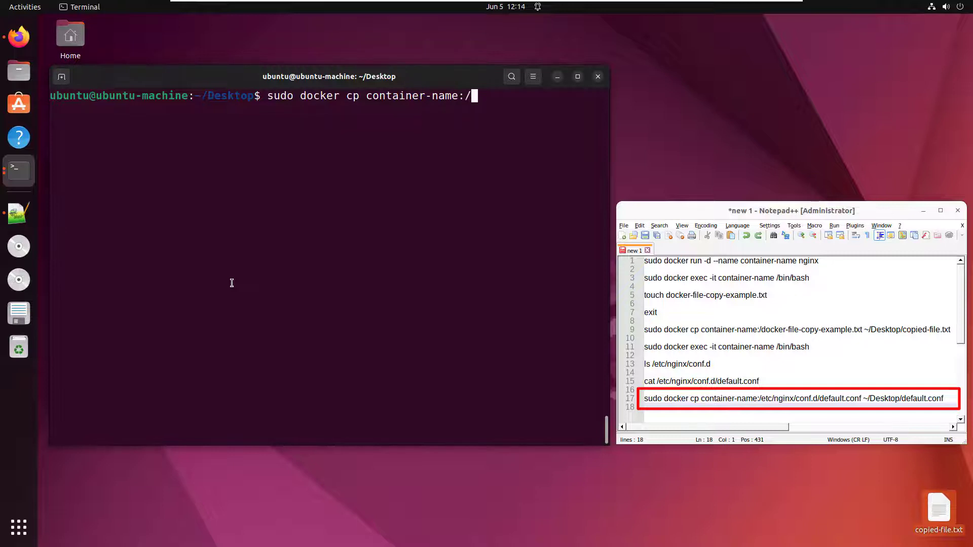
text(etc)
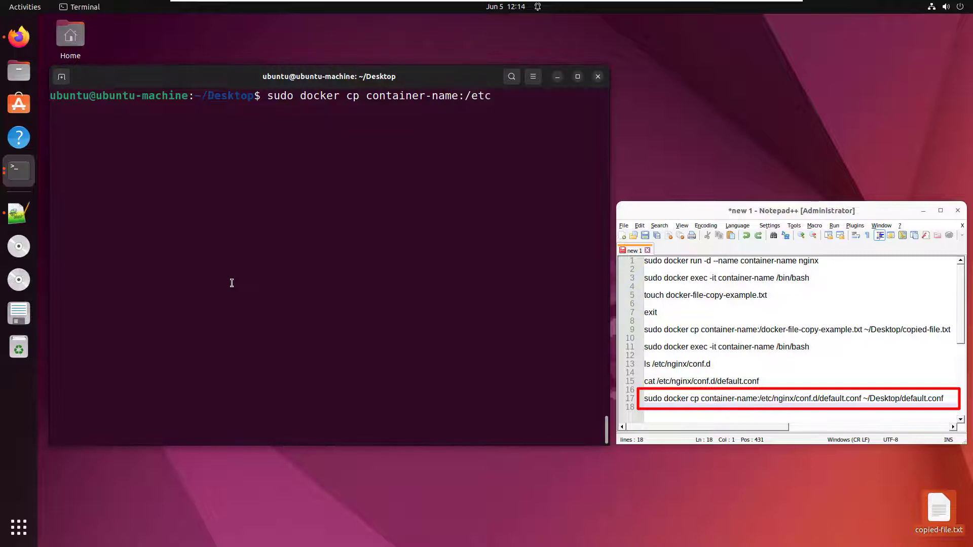
text(/nginx/conf.d/default.c)
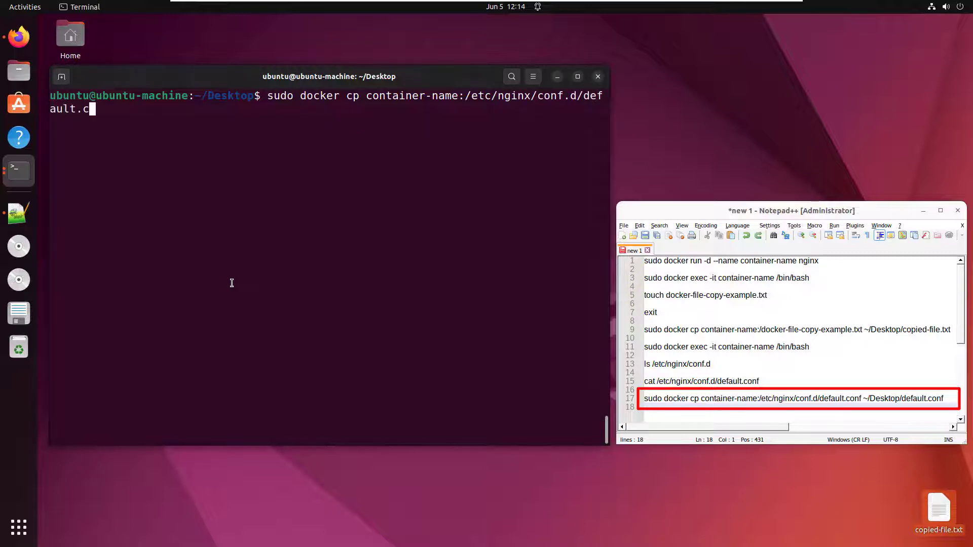
text(onf)
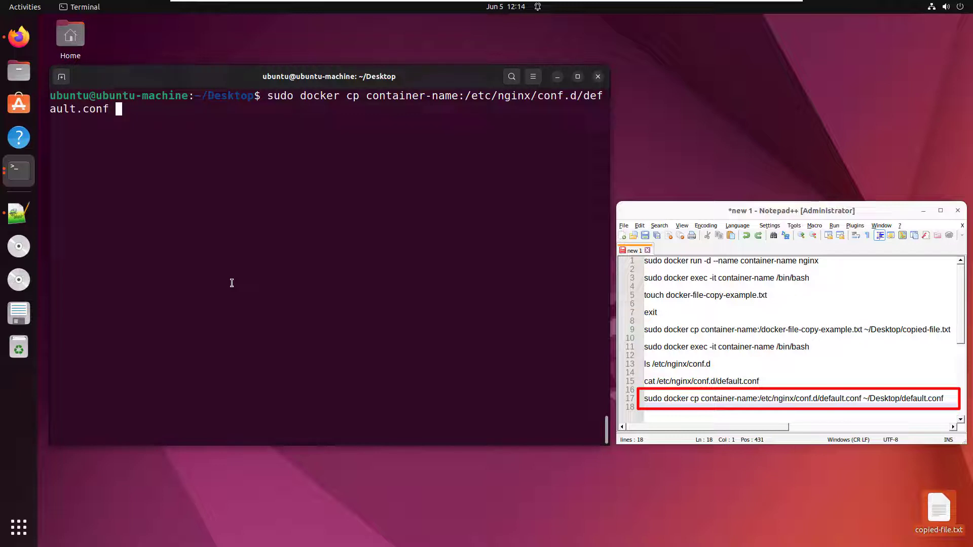
text(~?d)
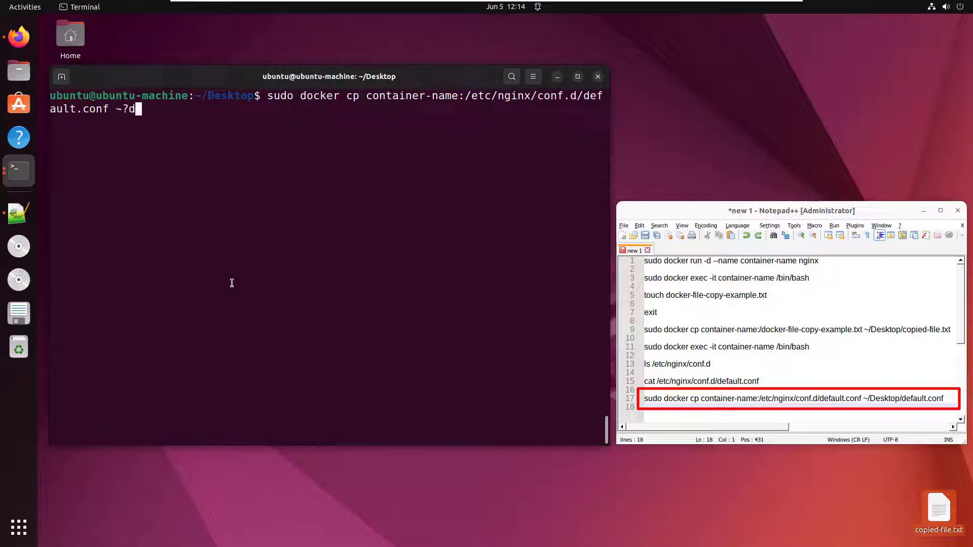
text(~/Dek)
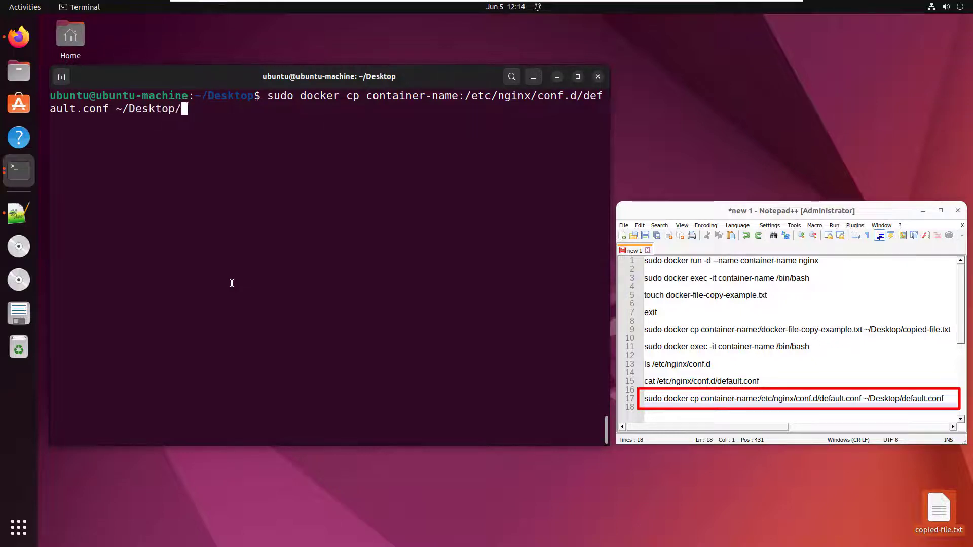
text(defaul)
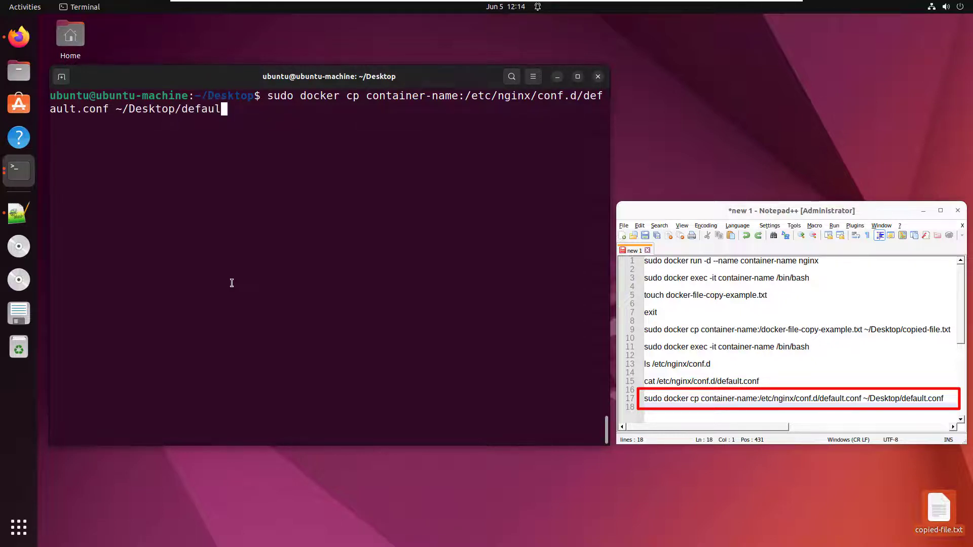
text(t.conf)
text(ls)
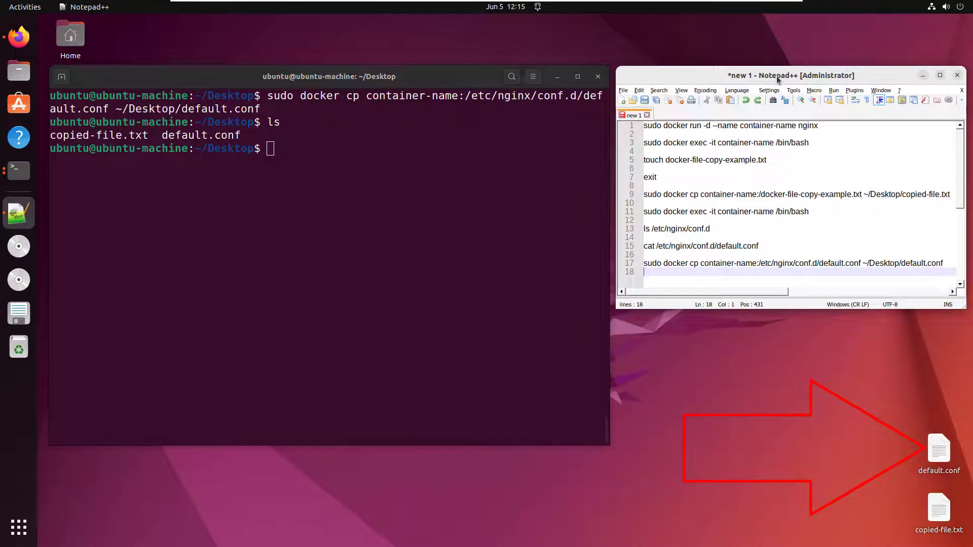
Print the contents of default.conf with 'cat default.conf'
text(ca)
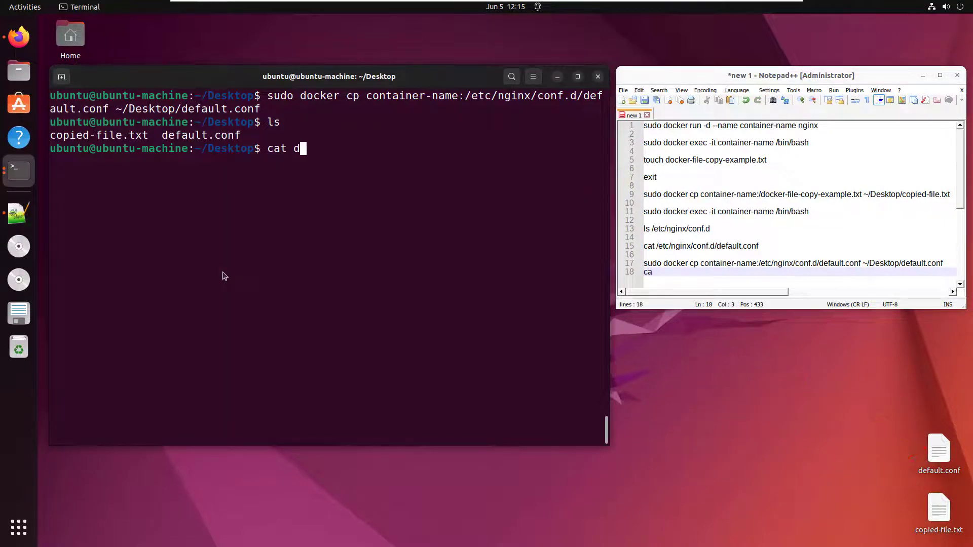
text(efault.conf)
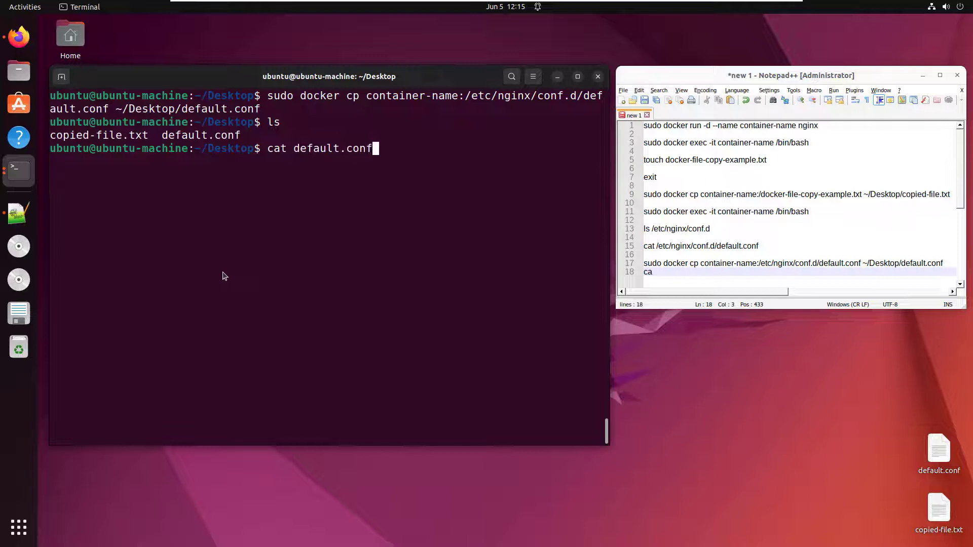
key(Return)
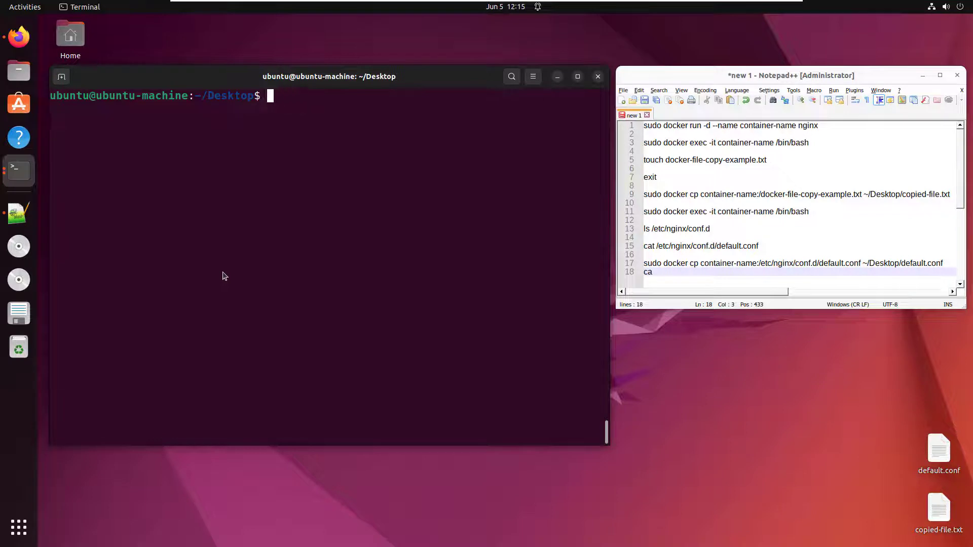
Run 'sudo docker ps -a' to show container-name alongside tomcat-01 and tomcat-02
text(sudo)
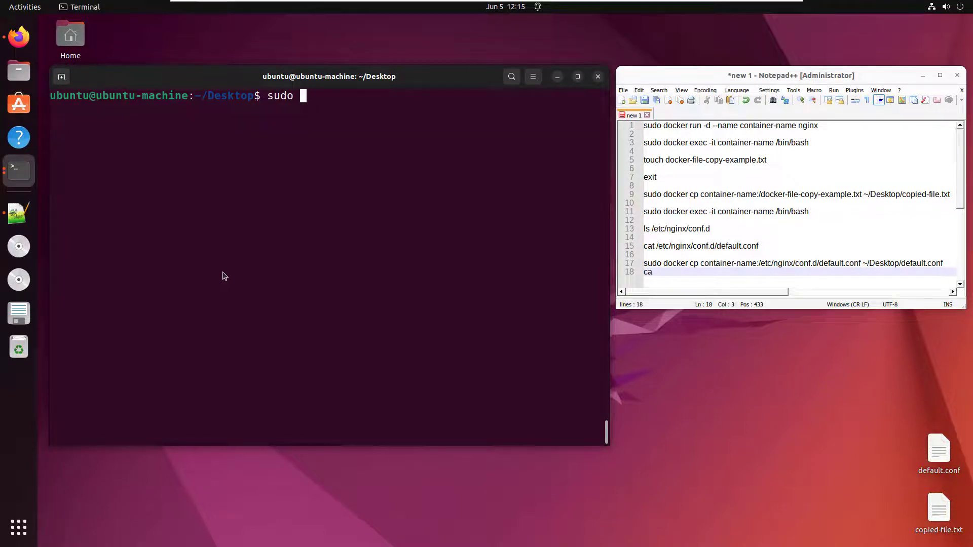
text(docker ps -a)
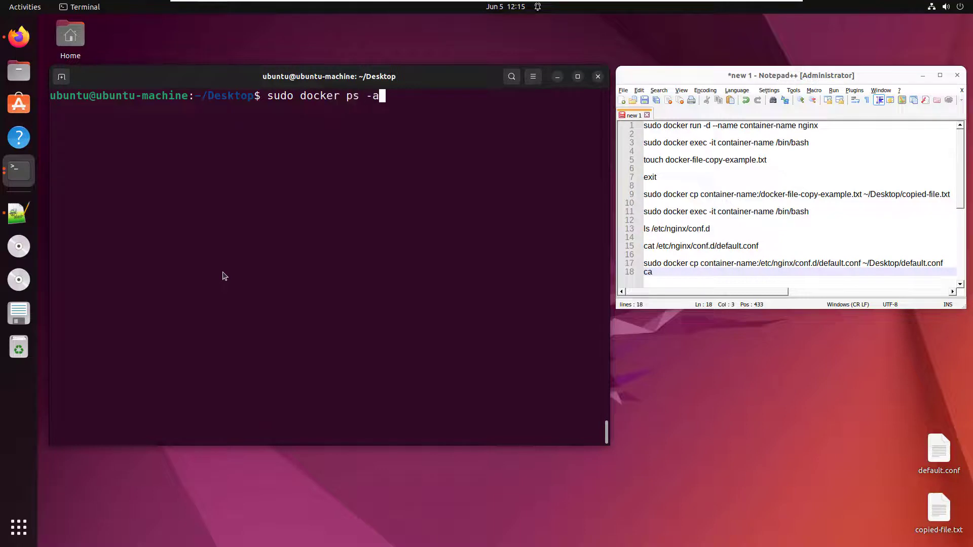
key(Return)
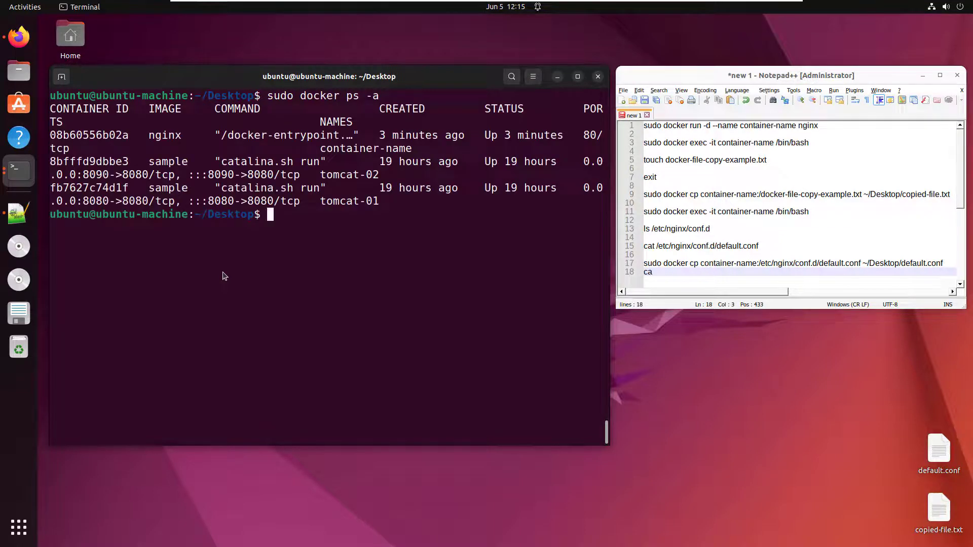